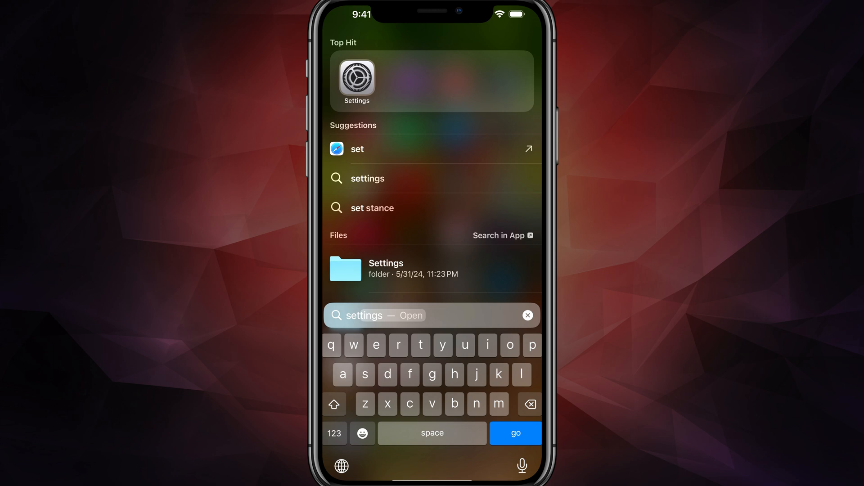
Launch Settings from the Spotlight results and reach the AirPlay & Handoff page
left_click(357, 80)
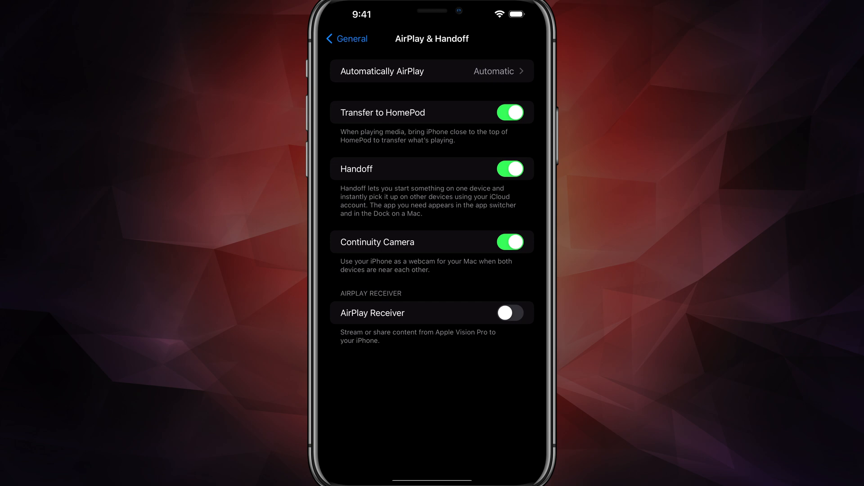
Choose Automatic from the Never/Ask/Automatic options for Automatically AirPlay
left_click(431, 71)
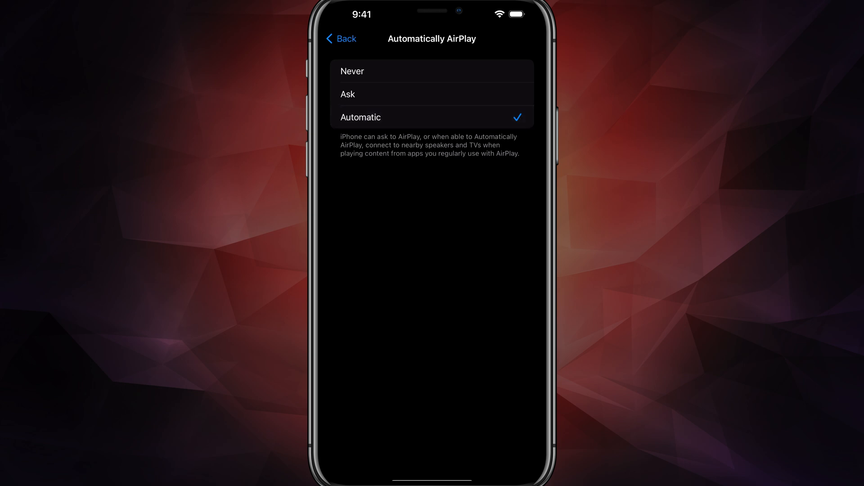
left_click(340, 38)
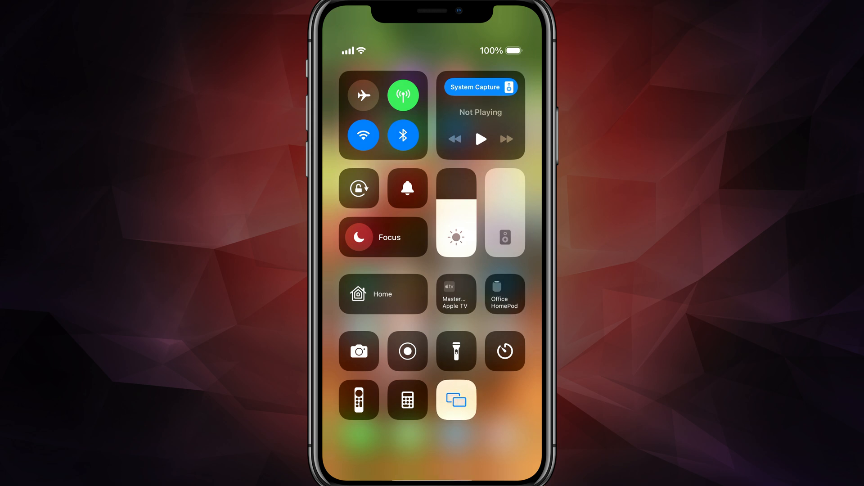
Show the Screen Mirroring device list (Living Room, Master Bedroom, Roku 3, Roku Express)
left_click(455, 400)
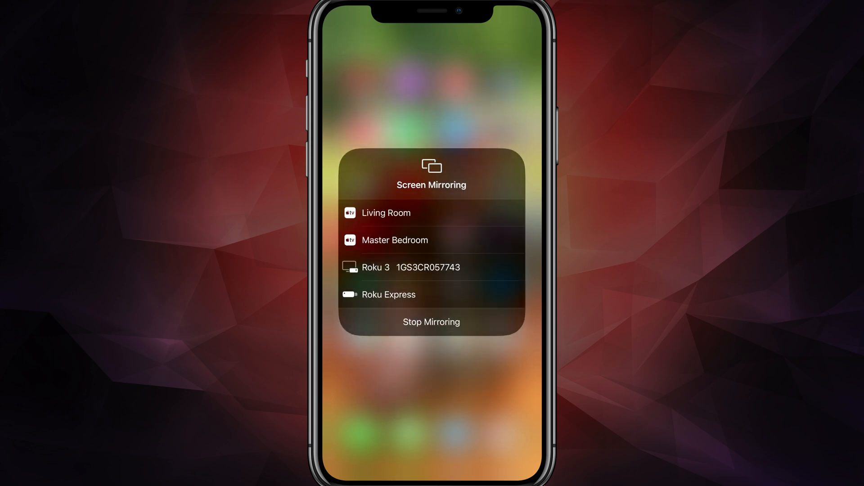